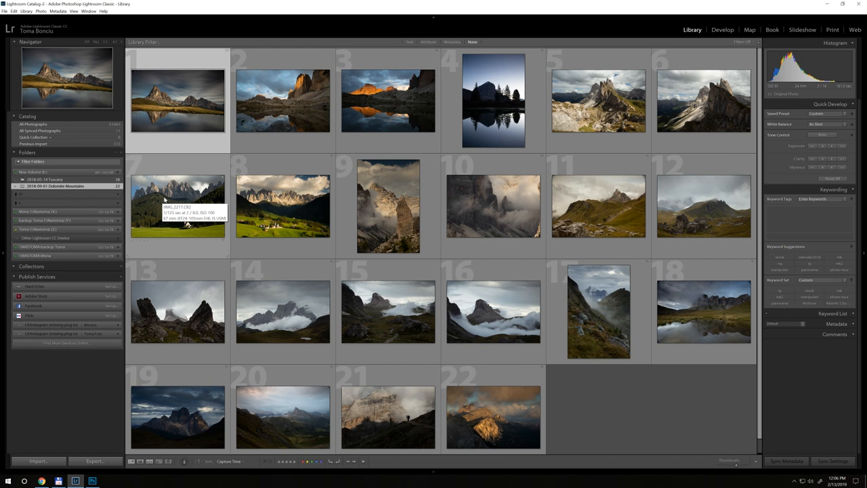
mouse_move(176, 198)
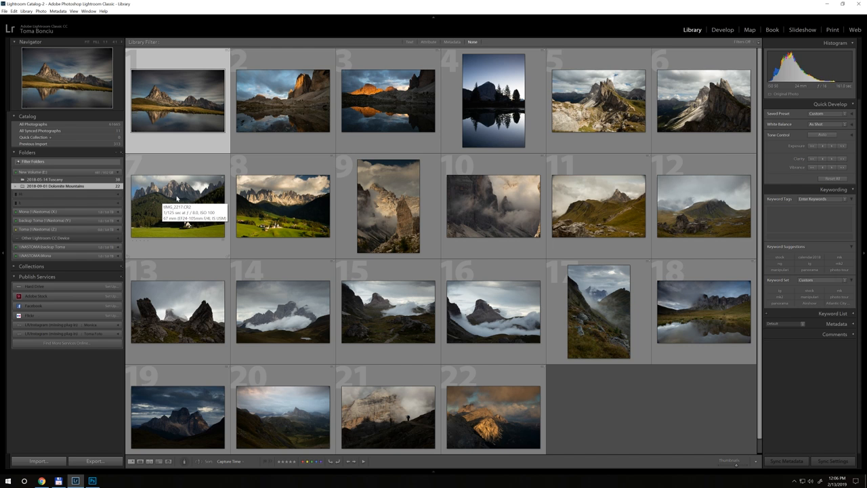
mouse_move(176, 200)
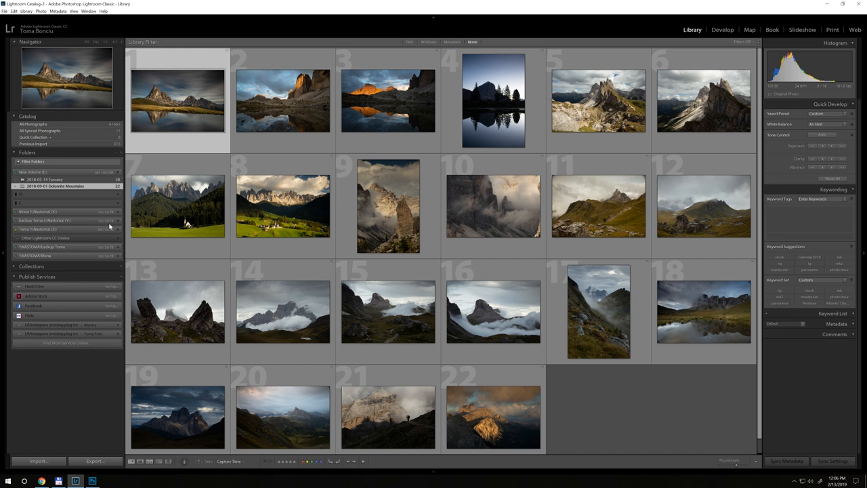
mouse_move(100, 221)
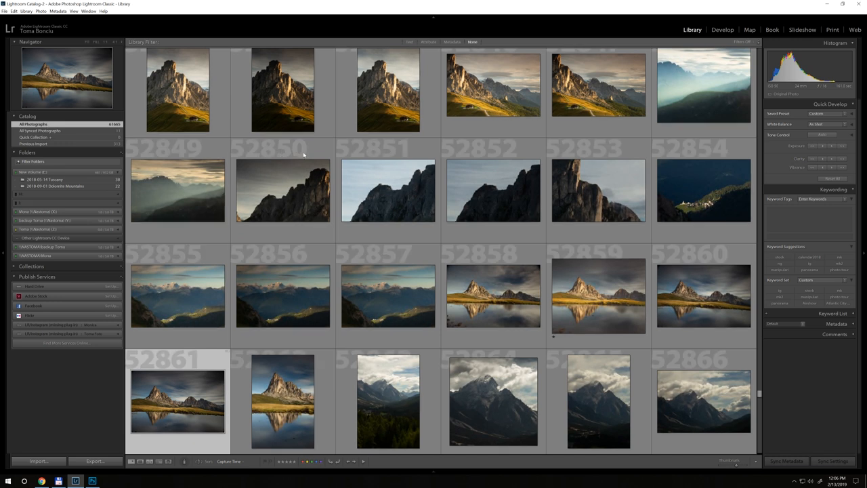
- Show the Library Filter metadata browser with Date, Camera, Lens and Label columns above the grid
left_click(599, 190)
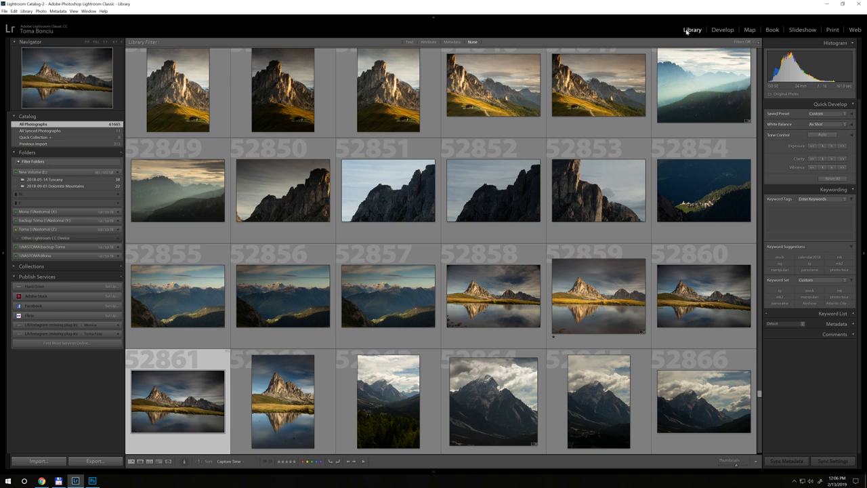
mouse_move(452, 42)
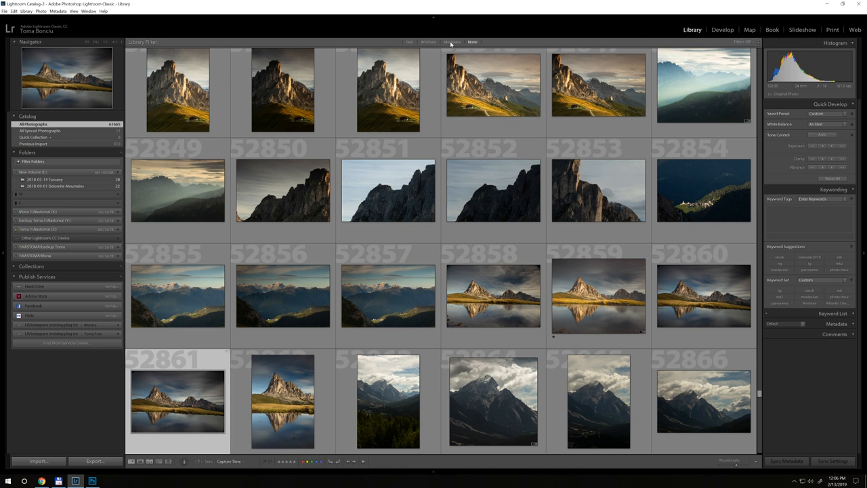
left_click(453, 41)
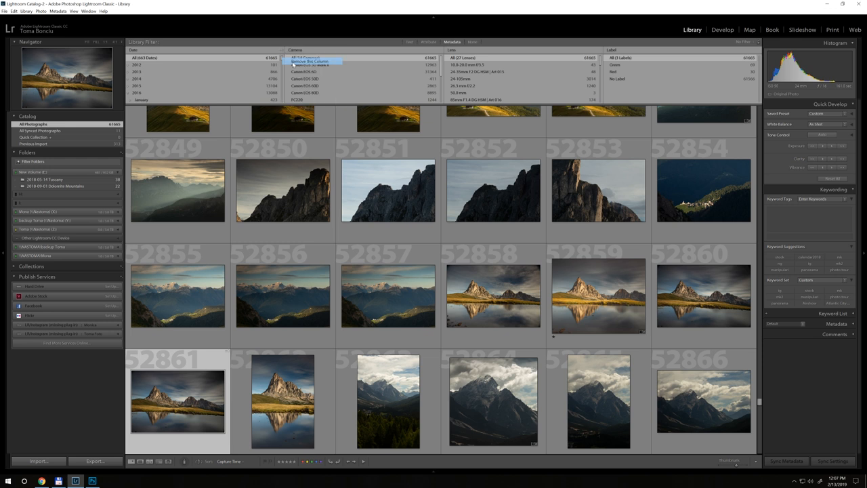
- Remove the Date, Camera and Label columns from the metadata filter
left_click(309, 61)
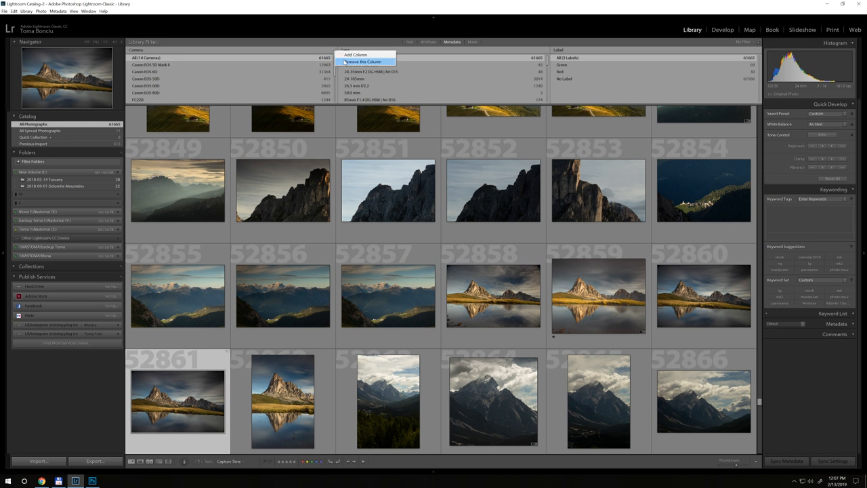
left_click(363, 62)
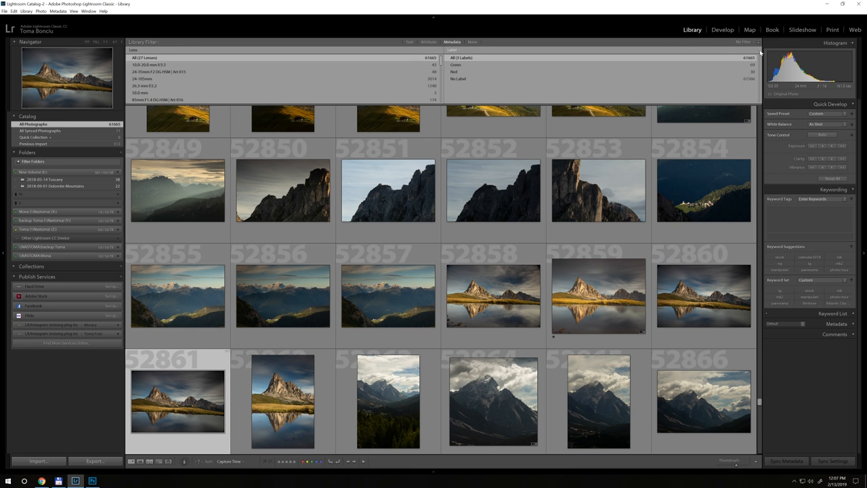
right_click(743, 42)
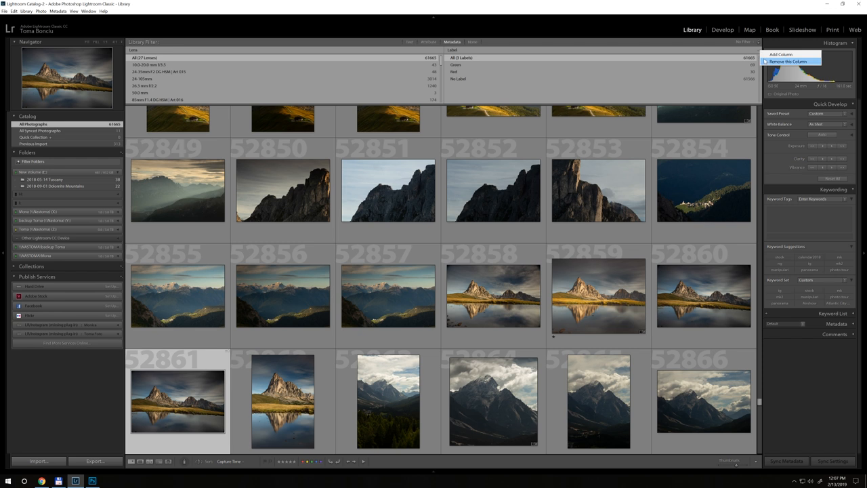
mouse_move(781, 55)
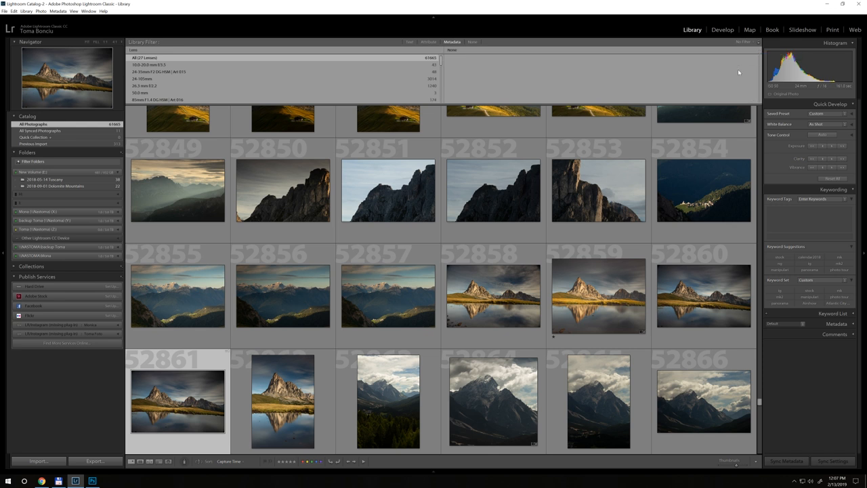
- Set the second column to Focal Length and add a third column set to Aperture
left_click(452, 50)
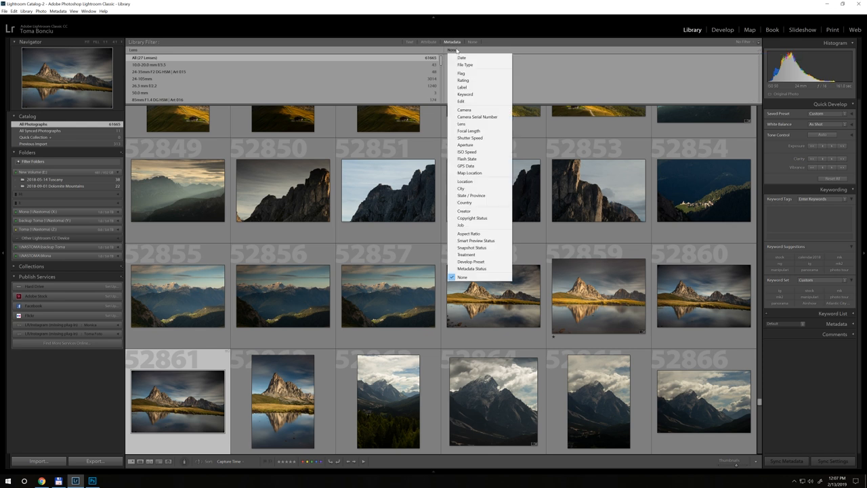
mouse_move(531, 71)
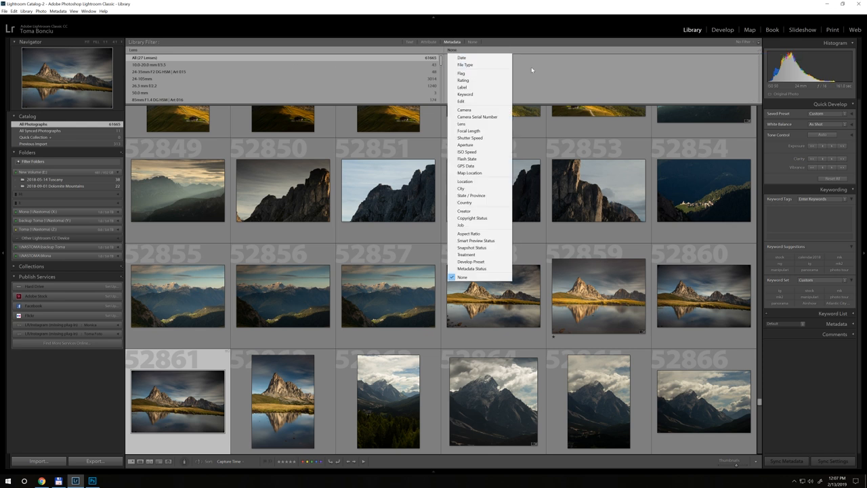
mouse_move(469, 130)
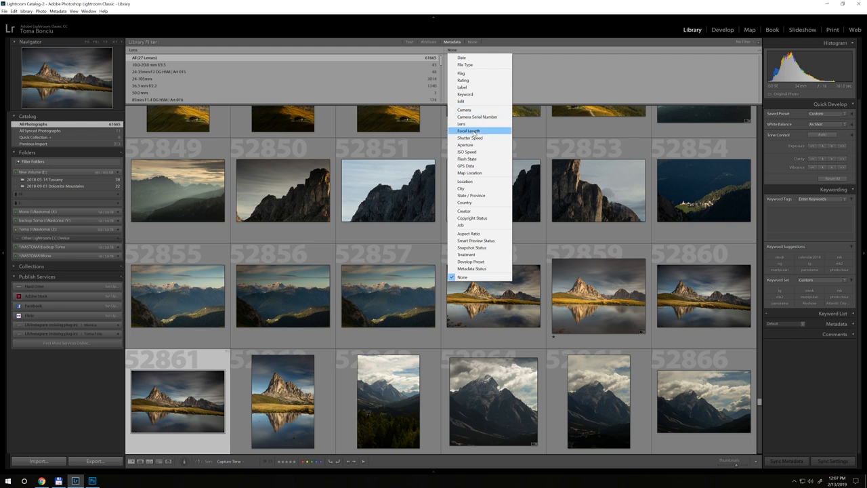
left_click(469, 130)
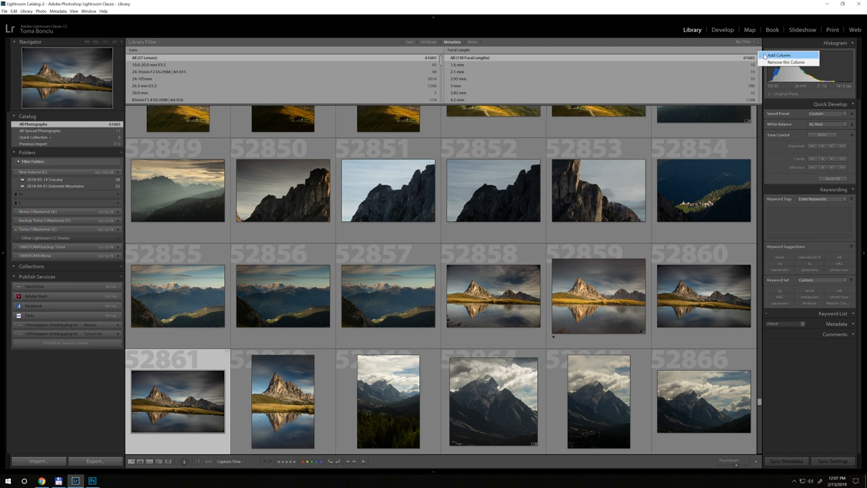
left_click(778, 54)
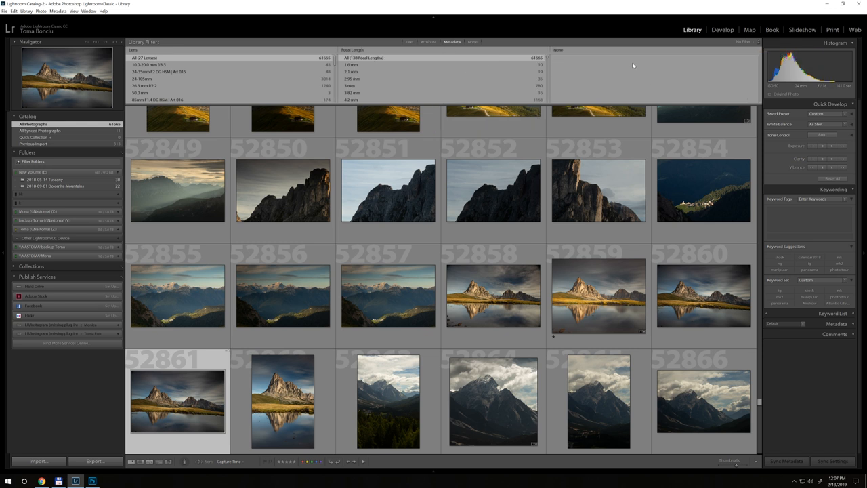
left_click(558, 49)
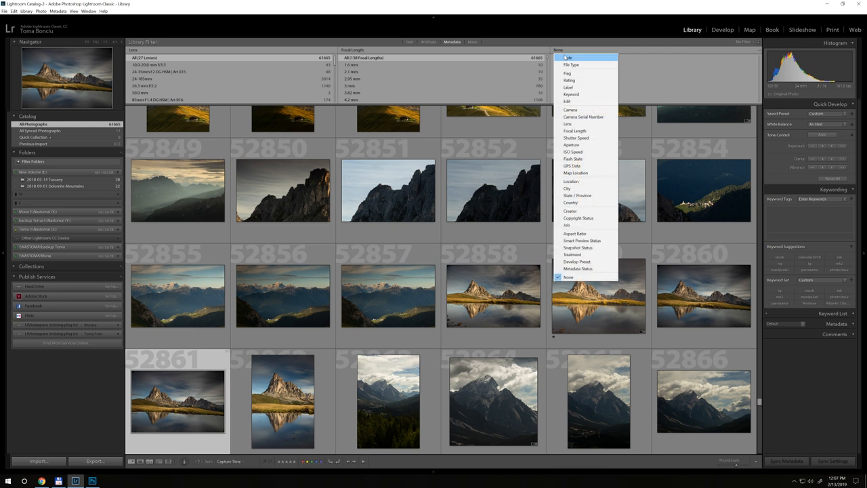
mouse_move(572, 145)
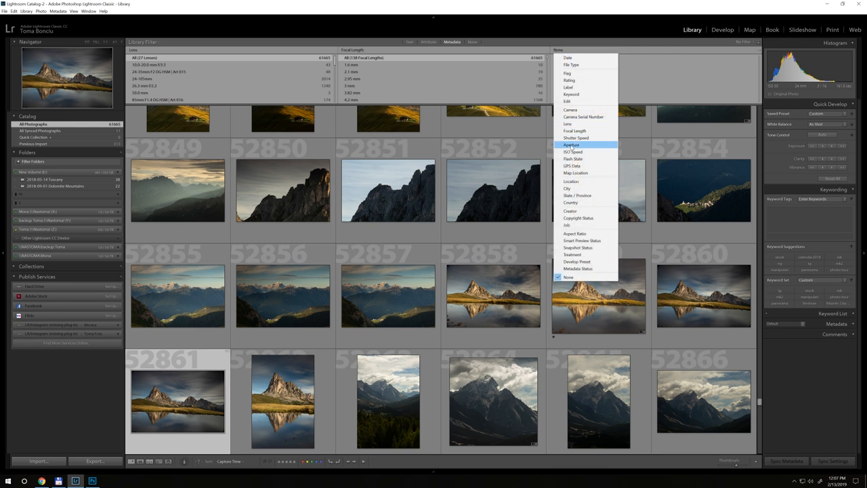
left_click(572, 145)
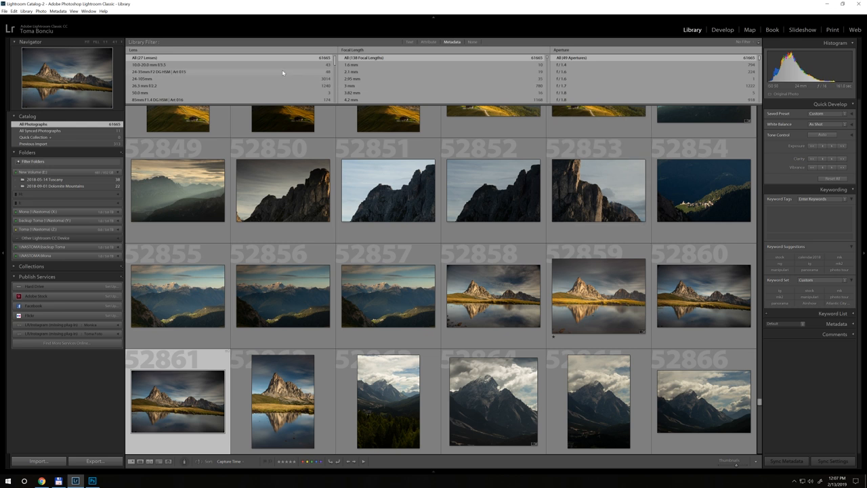
mouse_move(156, 92)
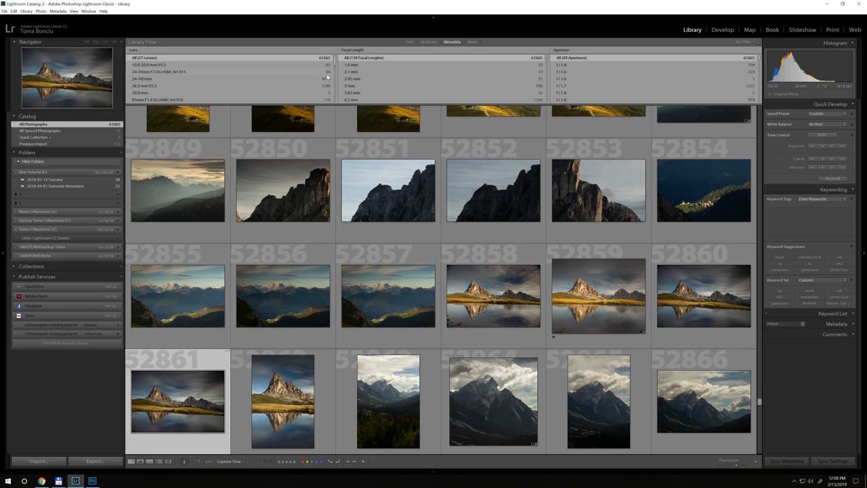
scroll("down", 3)
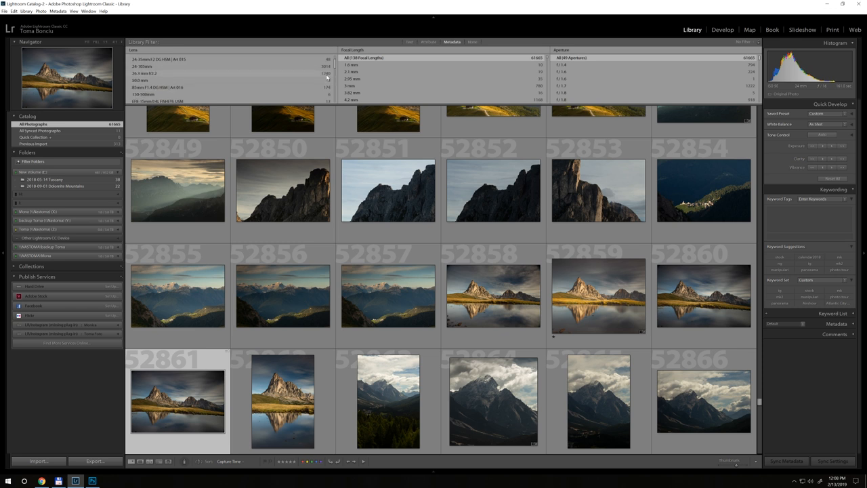
scroll("down", 3)
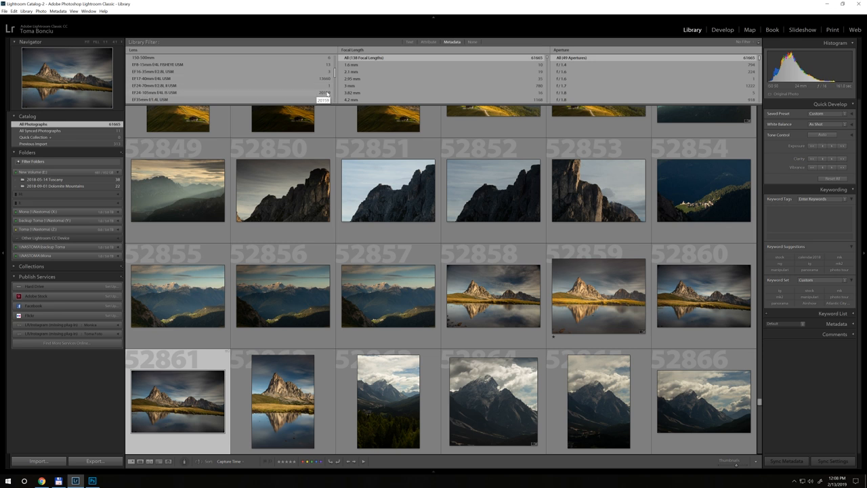
scroll("down", 3)
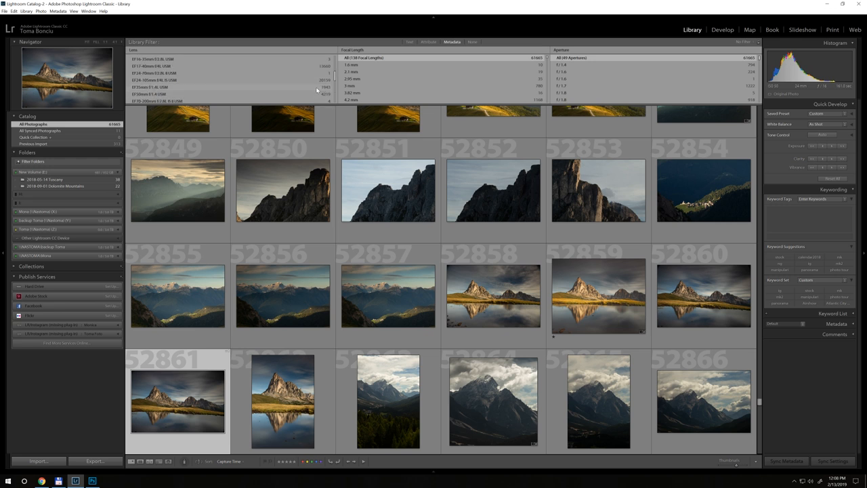
mouse_move(301, 97)
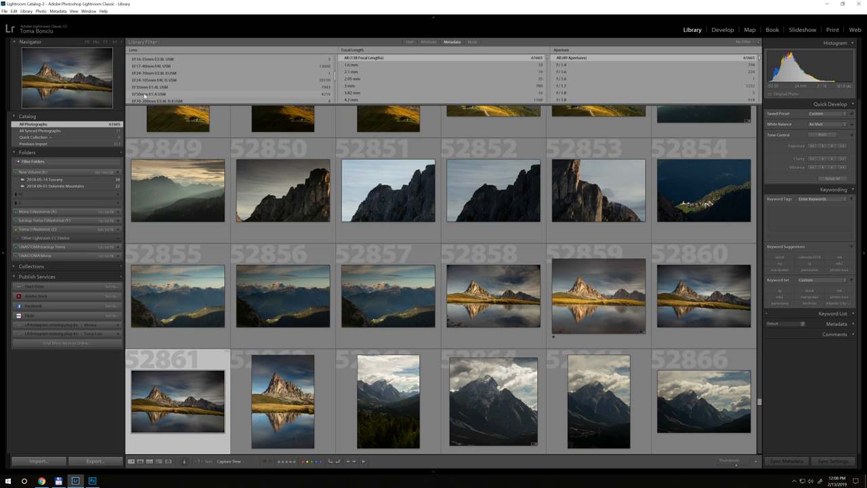
scroll("down", 3)
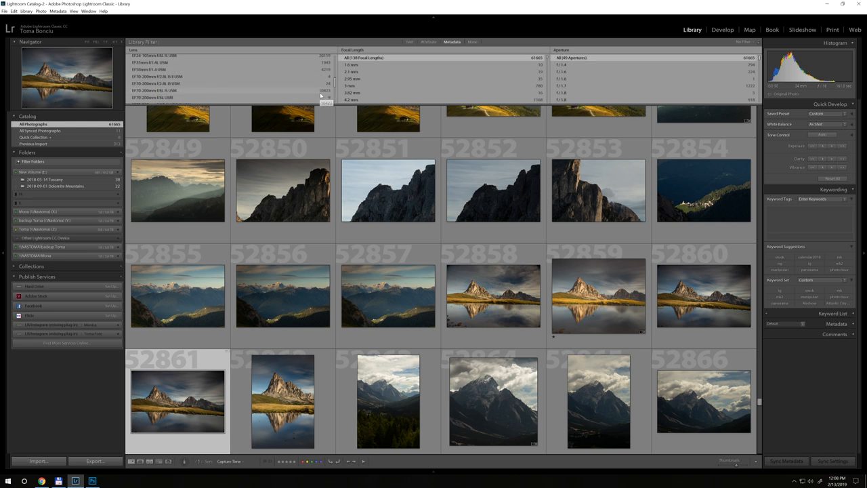
scroll("down", 3)
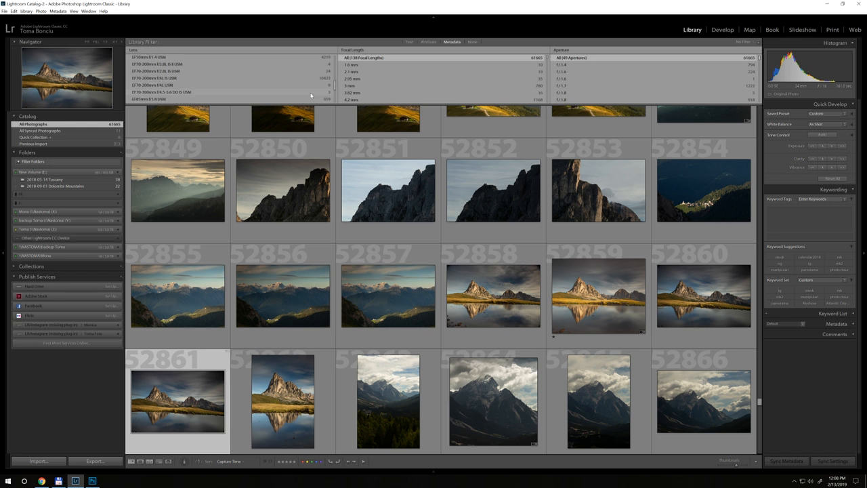
scroll("down", 3)
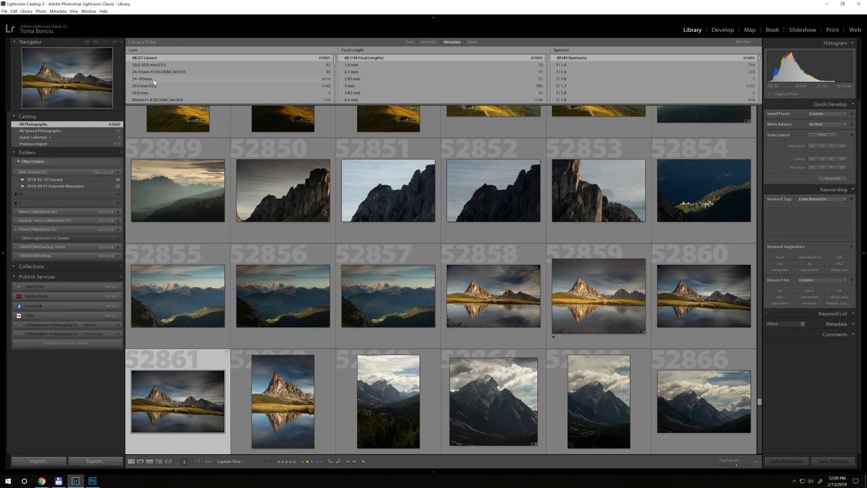
scroll("down", 3)
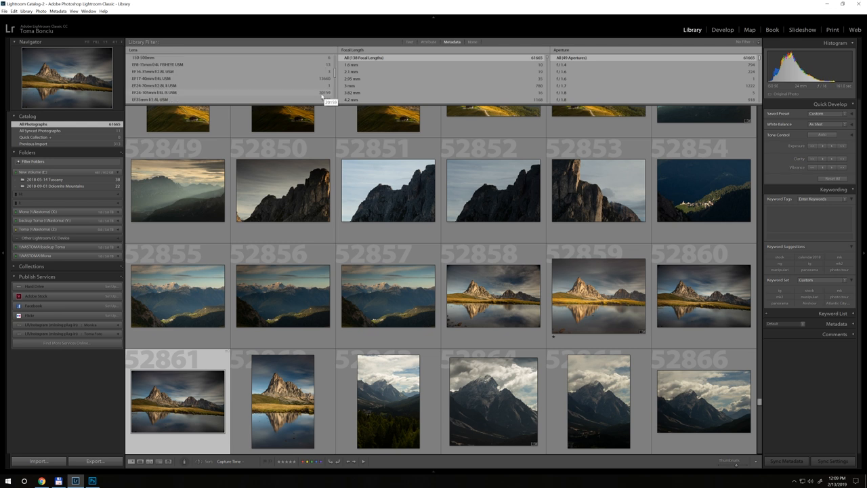
mouse_move(320, 95)
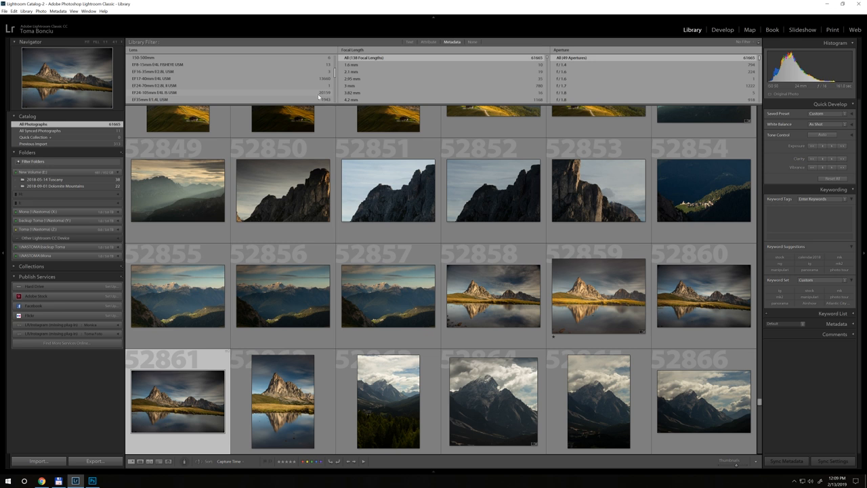
mouse_move(187, 94)
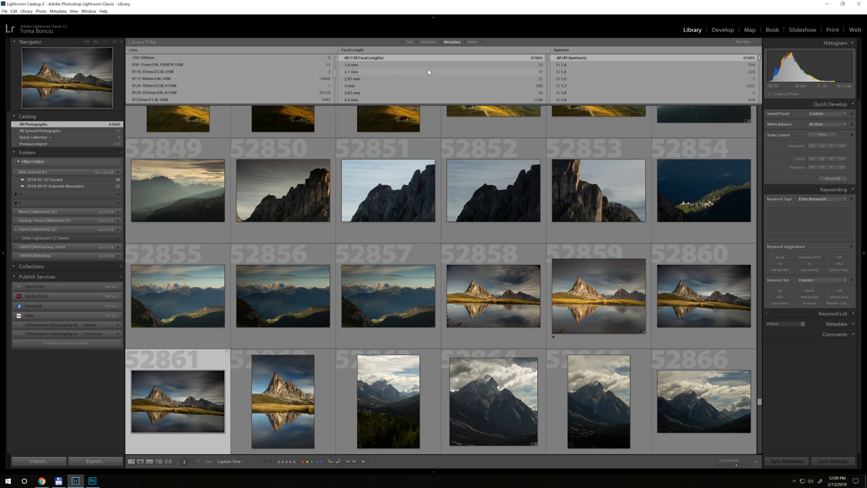
scroll("down", 3)
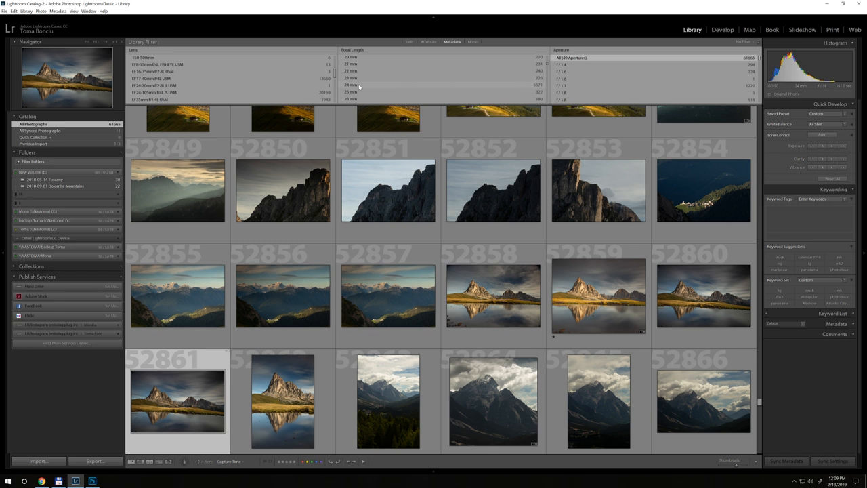
scroll("down", 3)
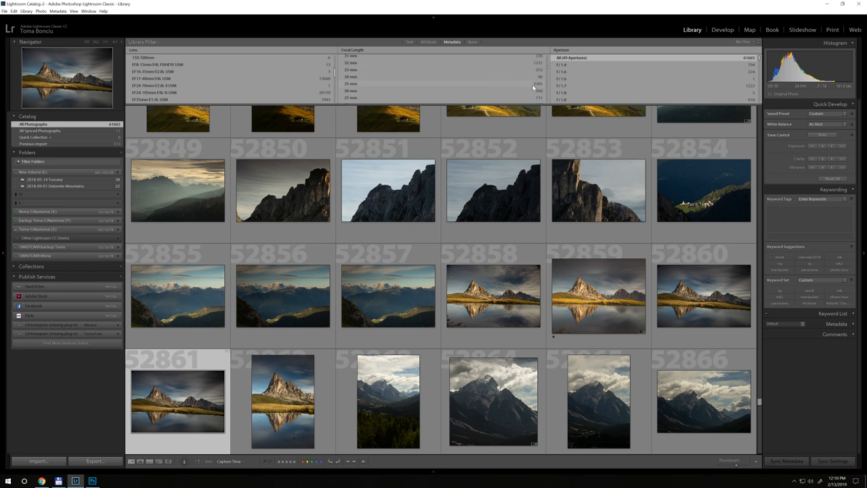
scroll("down", 3)
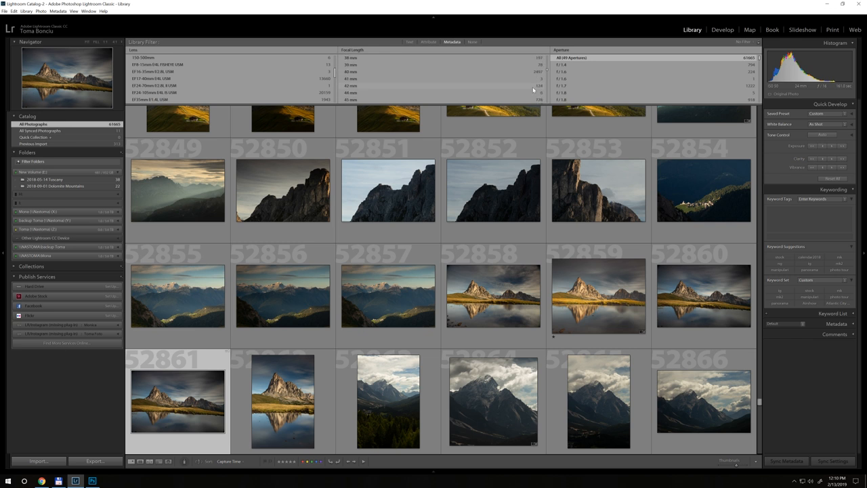
scroll("down", 3)
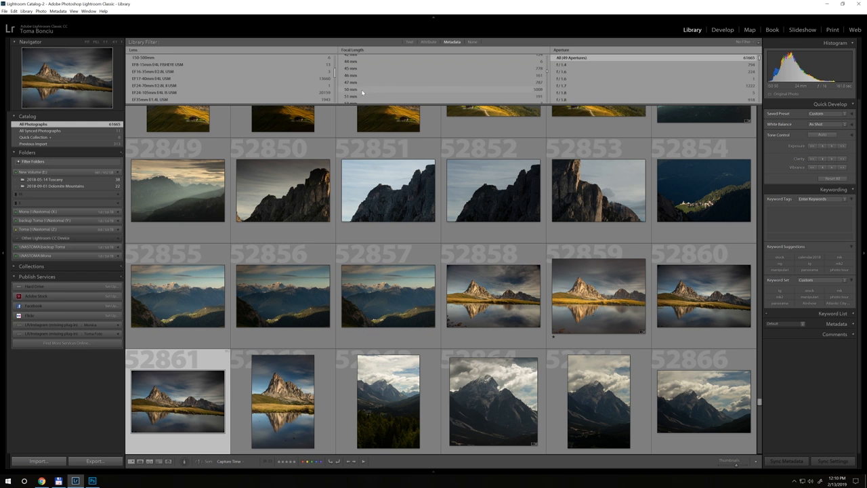
scroll("down", 3)
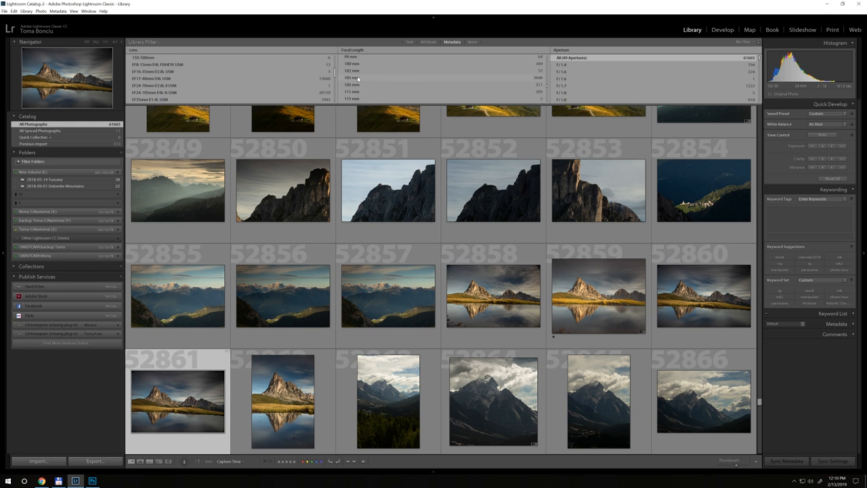
scroll("down", 3)
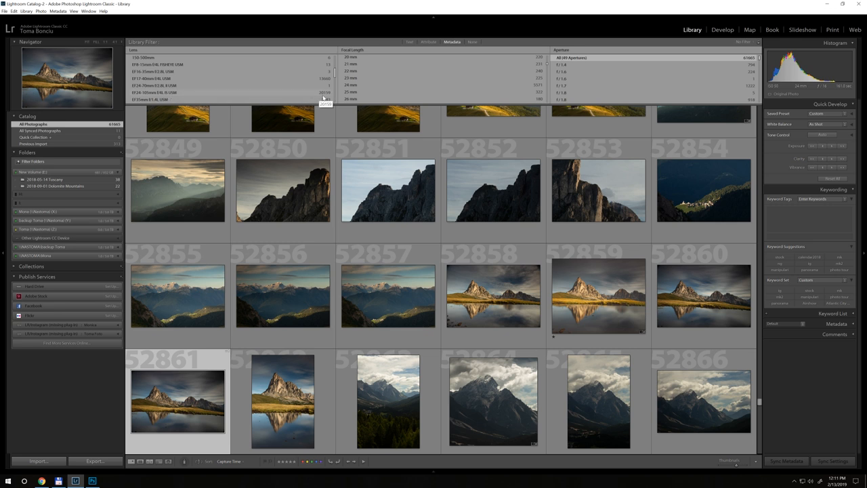
mouse_move(535, 81)
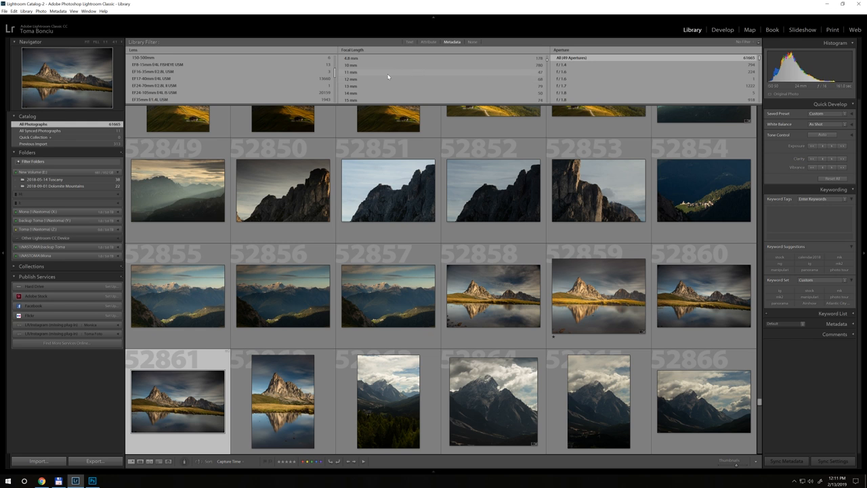
scroll("down", 3)
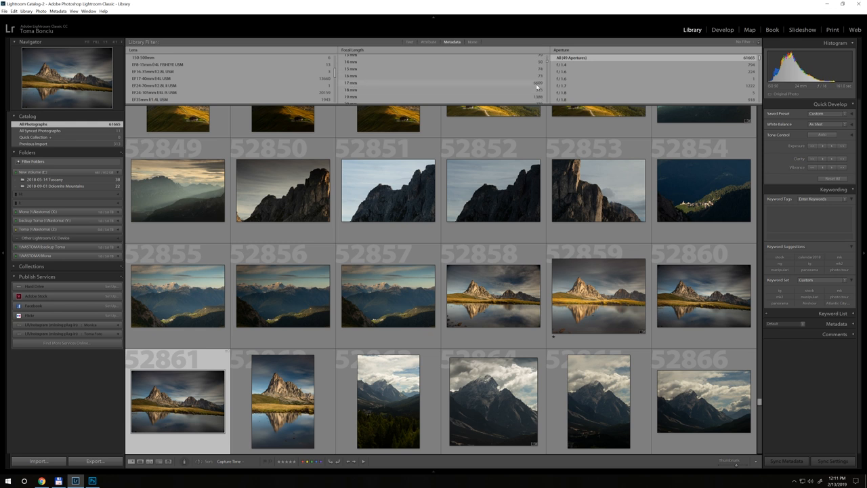
scroll("down", 3)
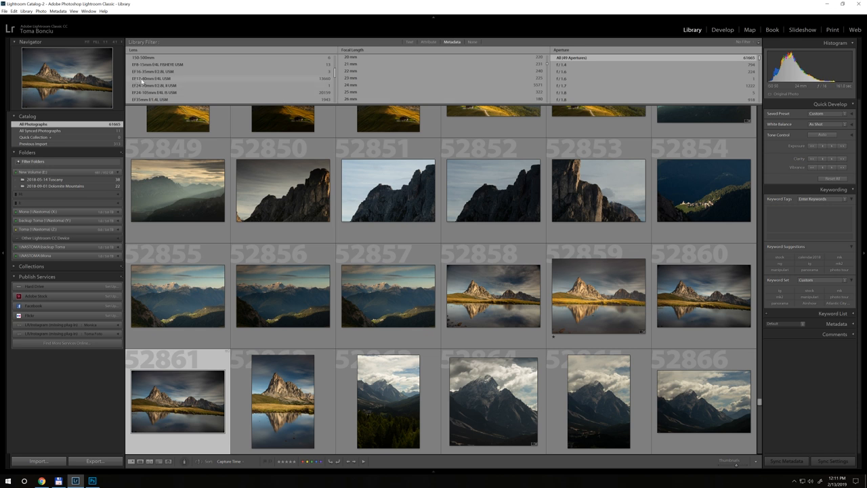
mouse_move(539, 86)
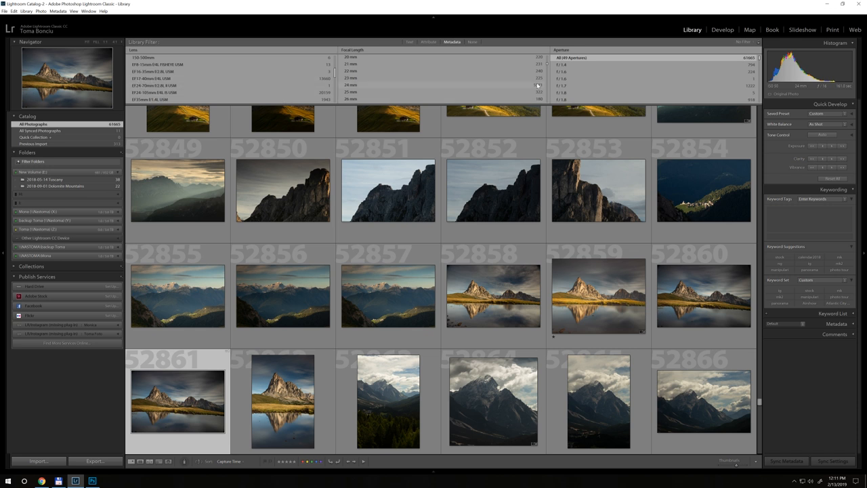
scroll("down", 3)
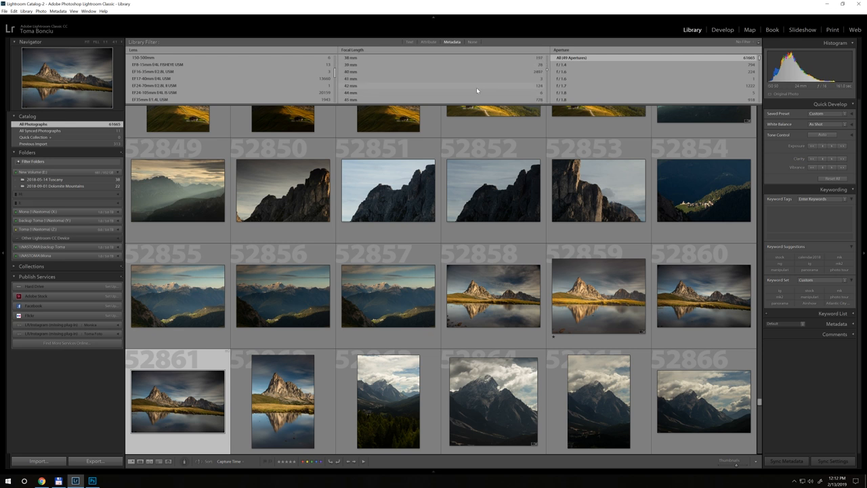
scroll("down", 3)
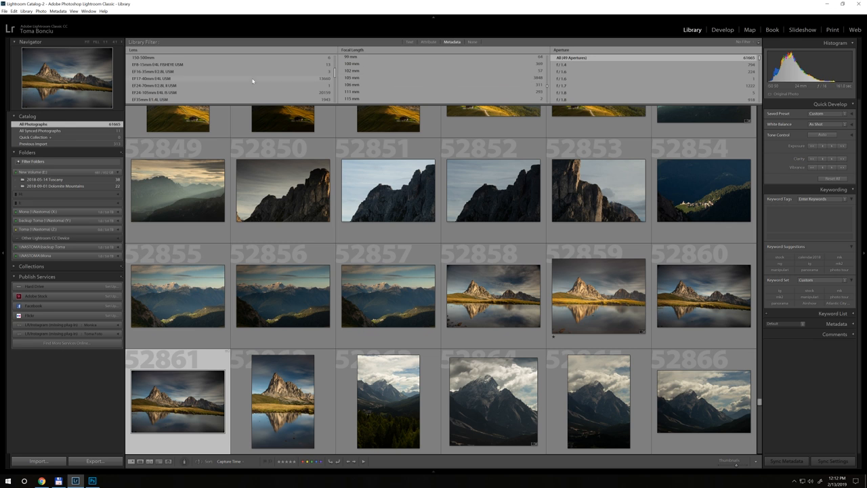
mouse_move(519, 82)
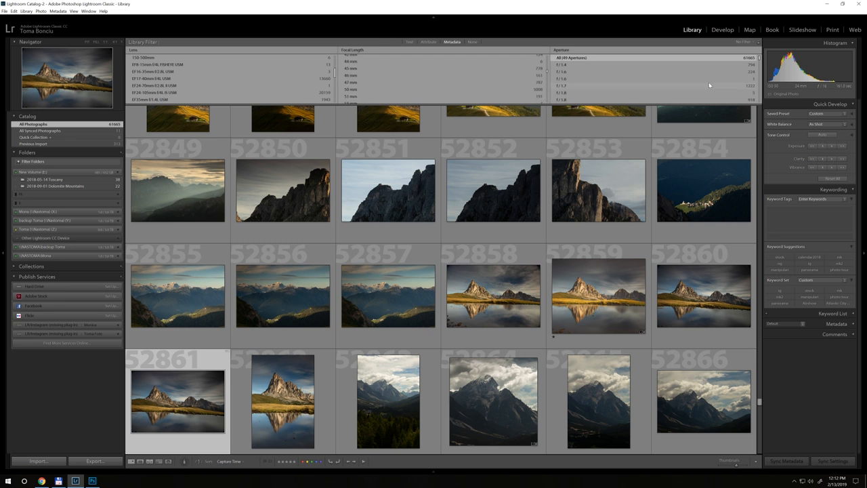
scroll("down", 3)
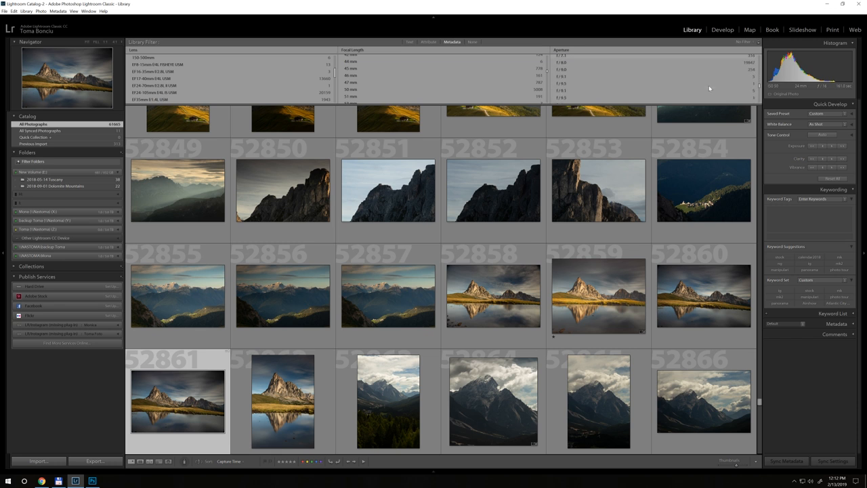